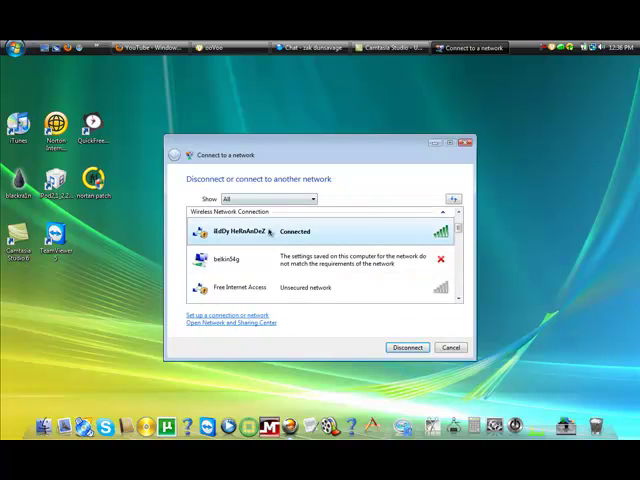
Step: Disconnect from the current wireless network and dismiss the confirmation window
left_click(406, 348)
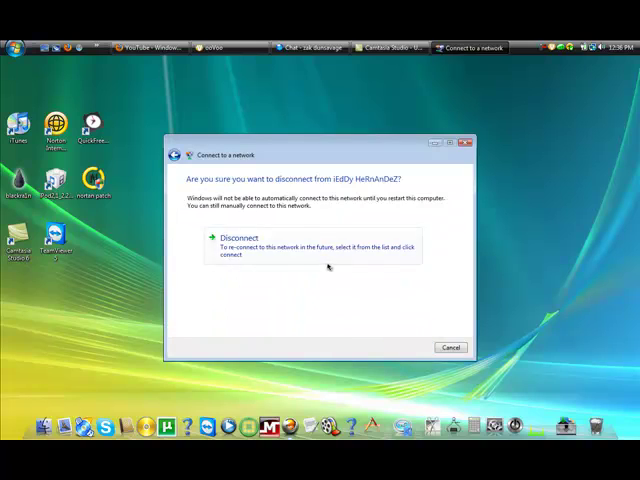
left_click(238, 236)
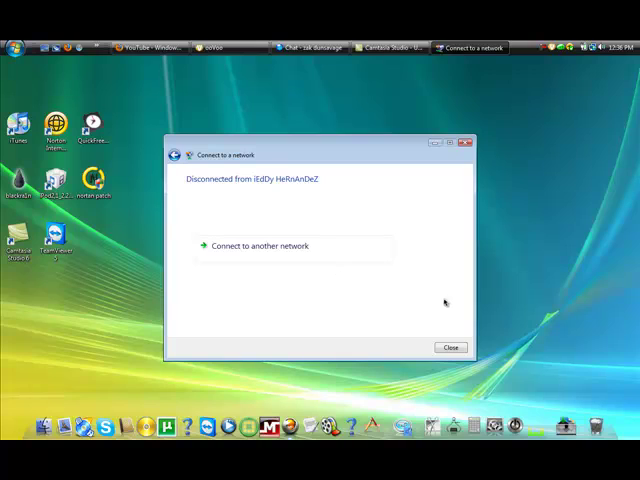
left_click(450, 348)
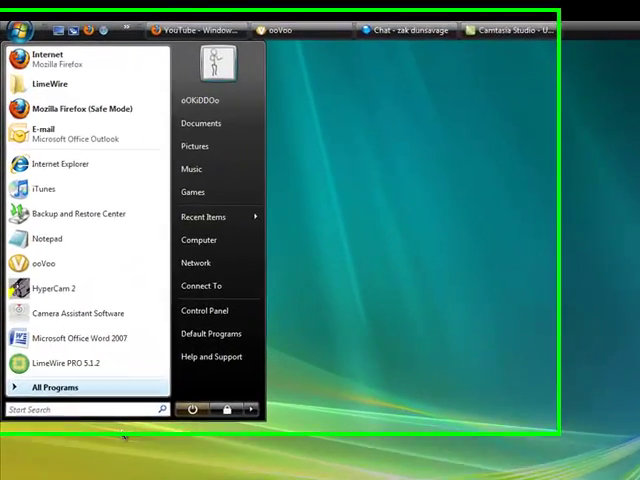
Step: Search 'netw' from Start to reach the Network and Sharing Center
type("netw")
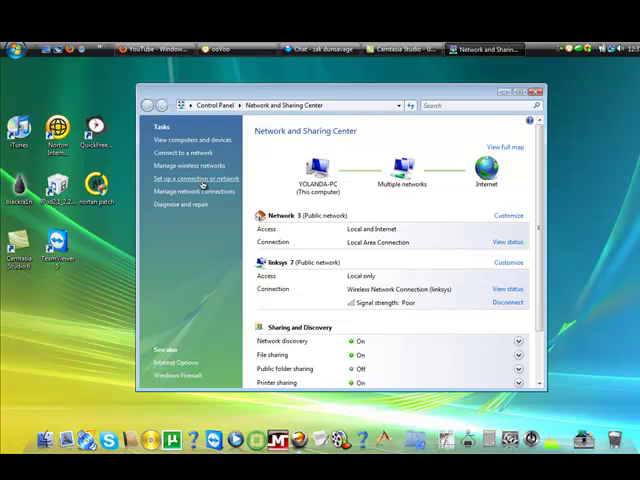
Step: Start the wireless ad hoc network wizard and reach its name and security page
left_click(184, 176)
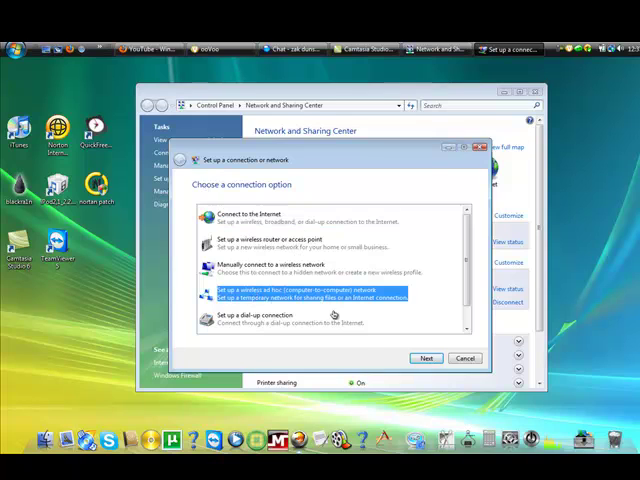
left_click(424, 358)
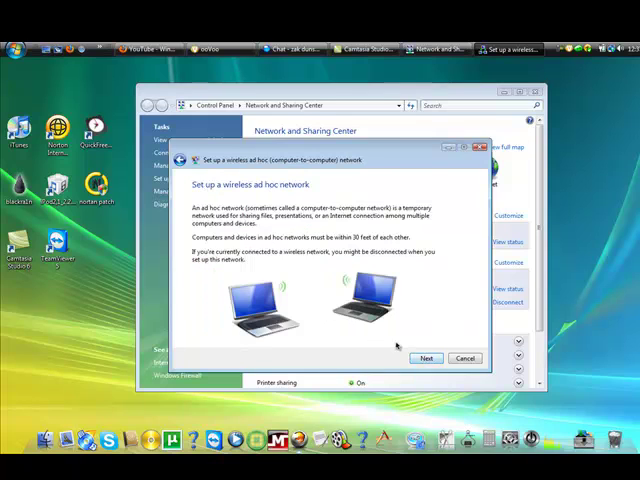
left_click(424, 358)
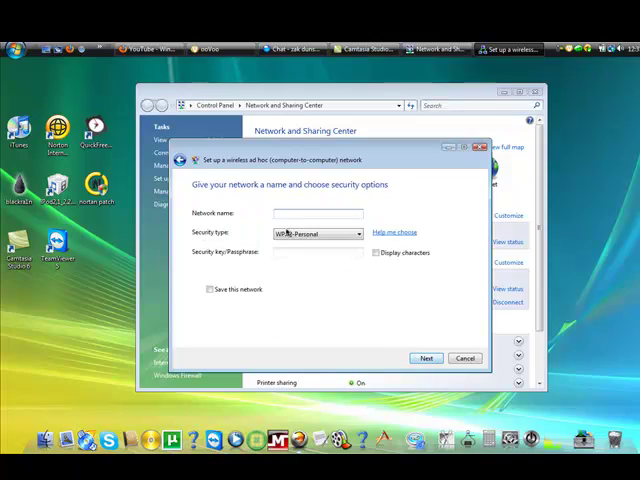
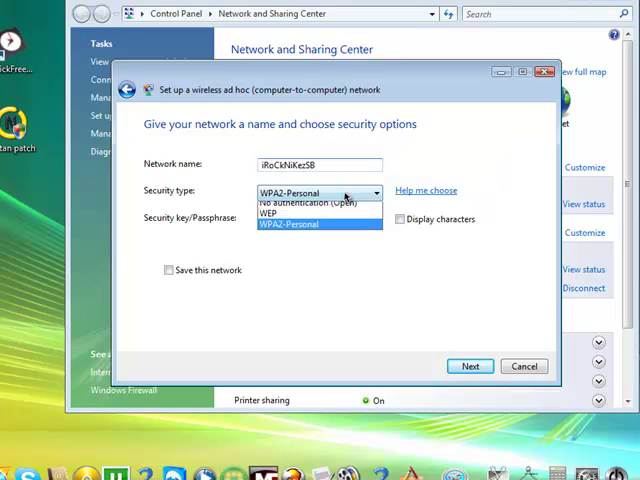
left_click(288, 224)
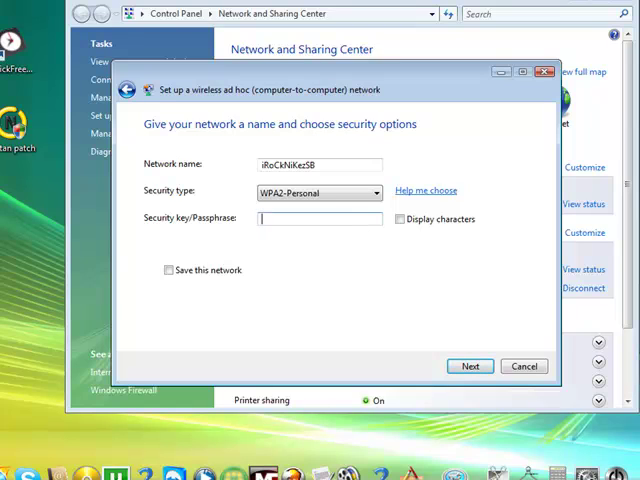
type("••")
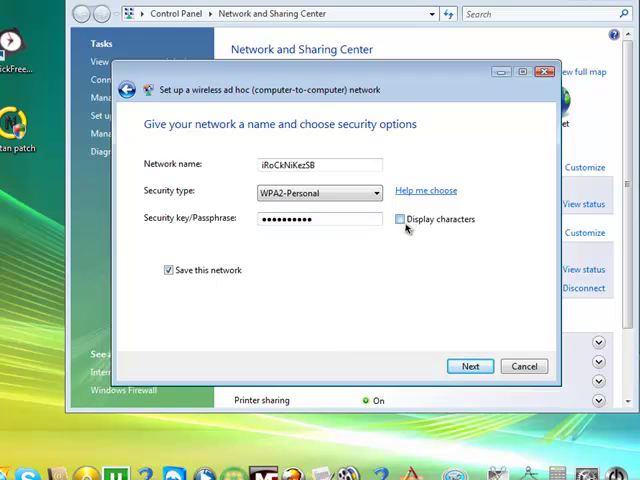
left_click(380, 220)
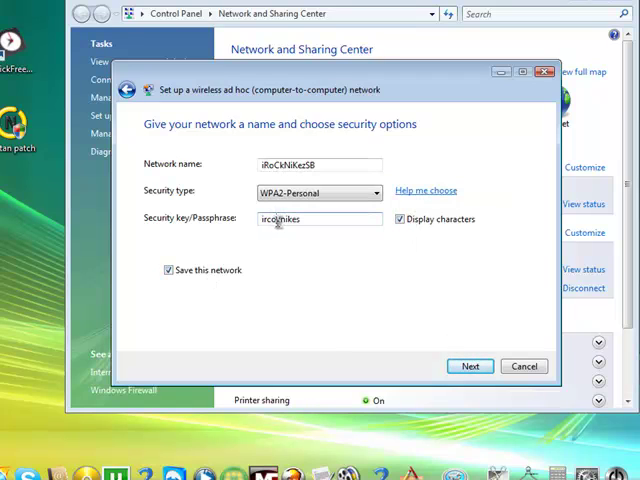
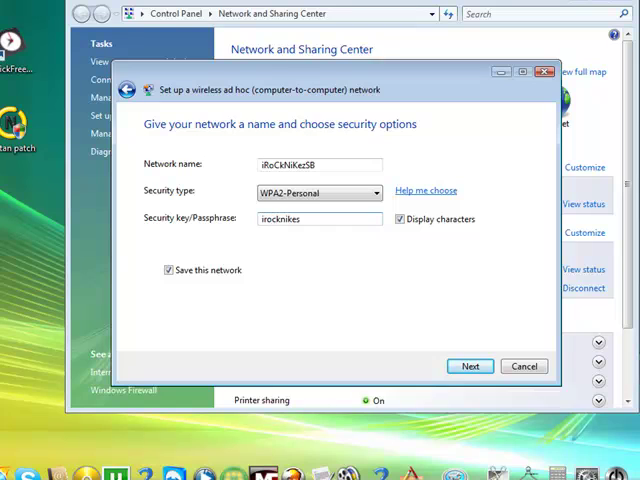
left_click(470, 364)
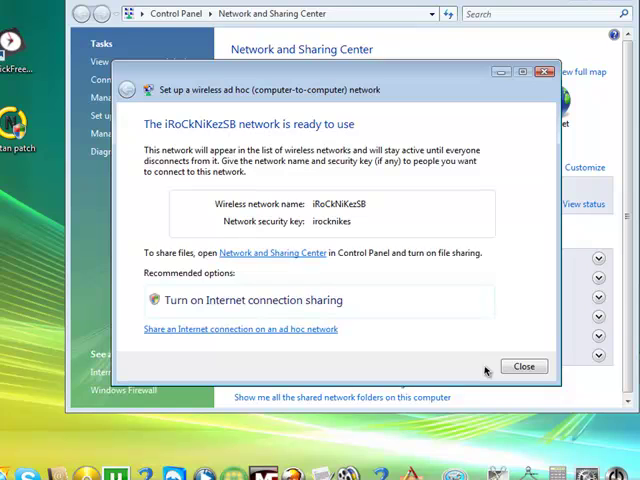
mouse_move(380, 312)
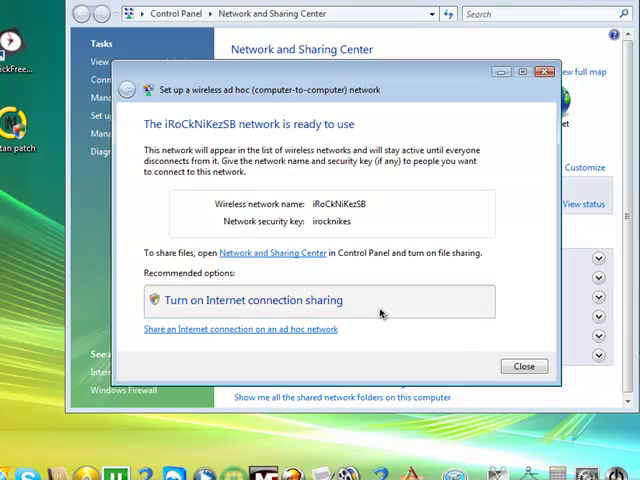
mouse_move(488, 328)
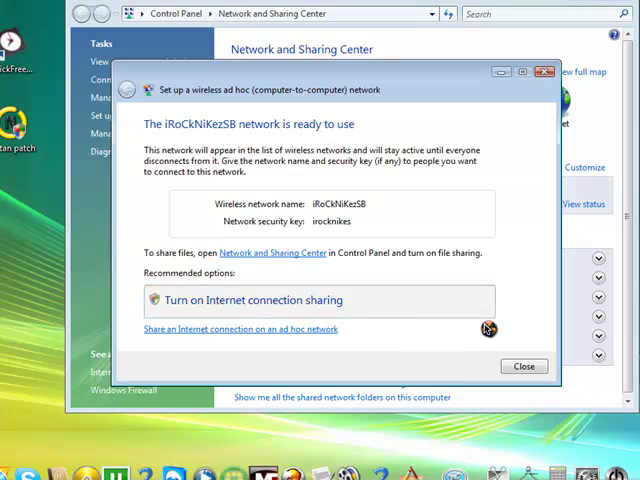